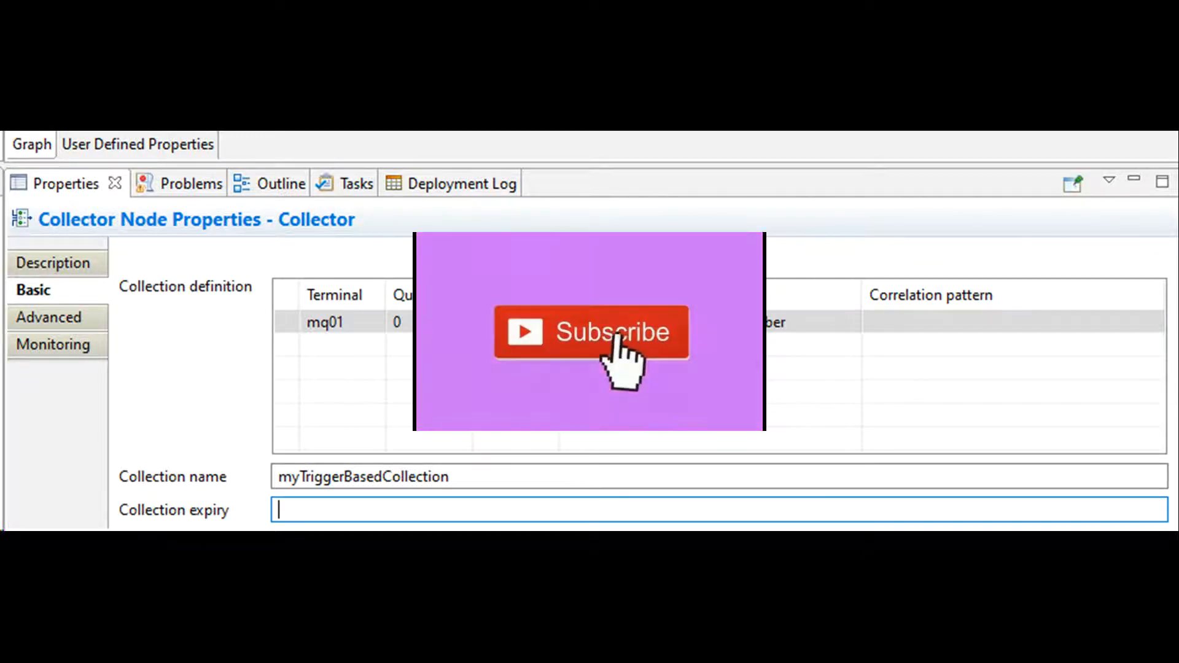
# Show the Collector node's Advanced settings for persistence mode and event coordination.
pyautogui.click(48, 316)
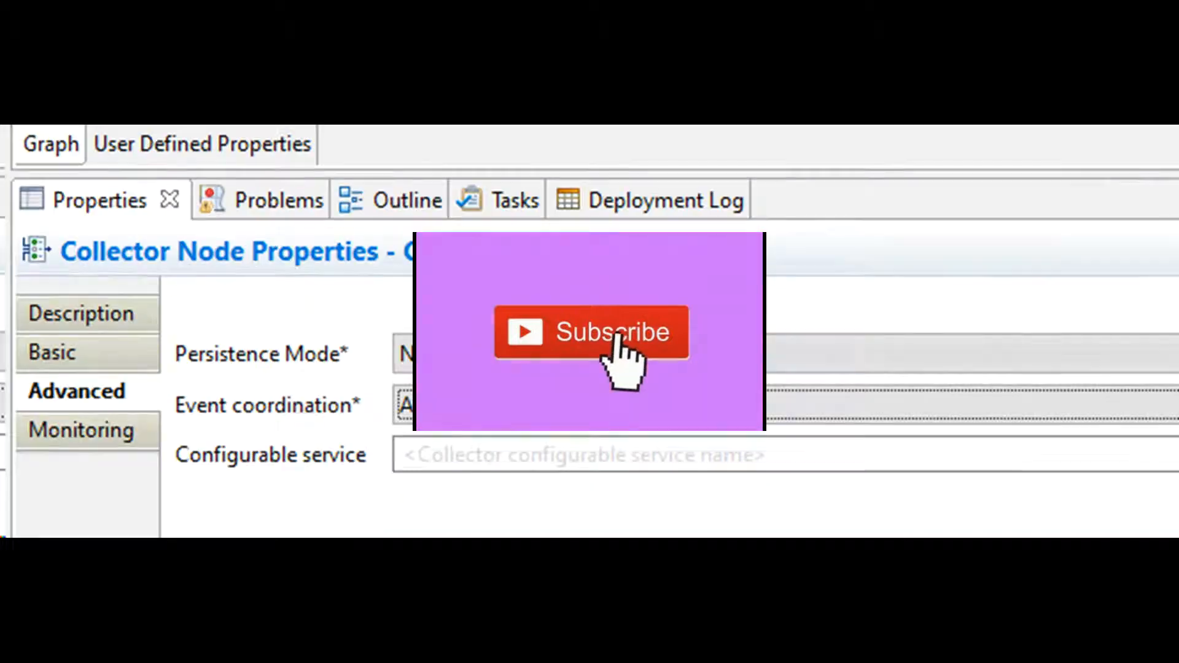